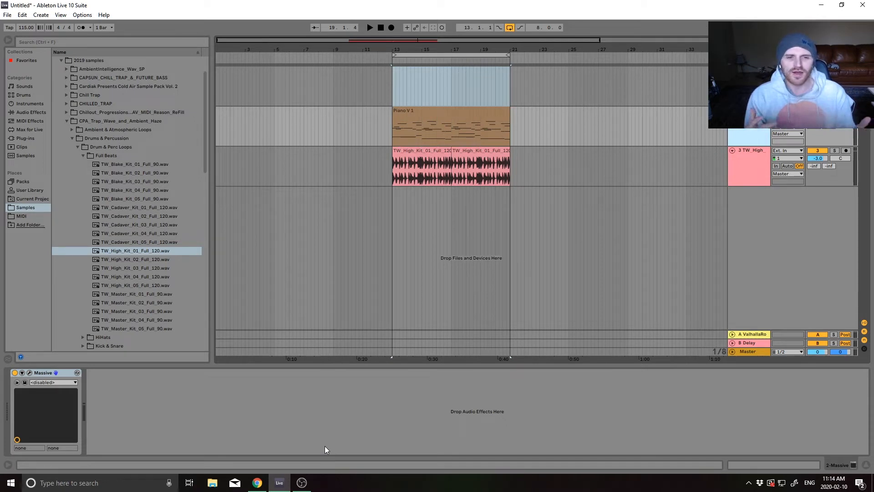
mouse_move(357, 428)
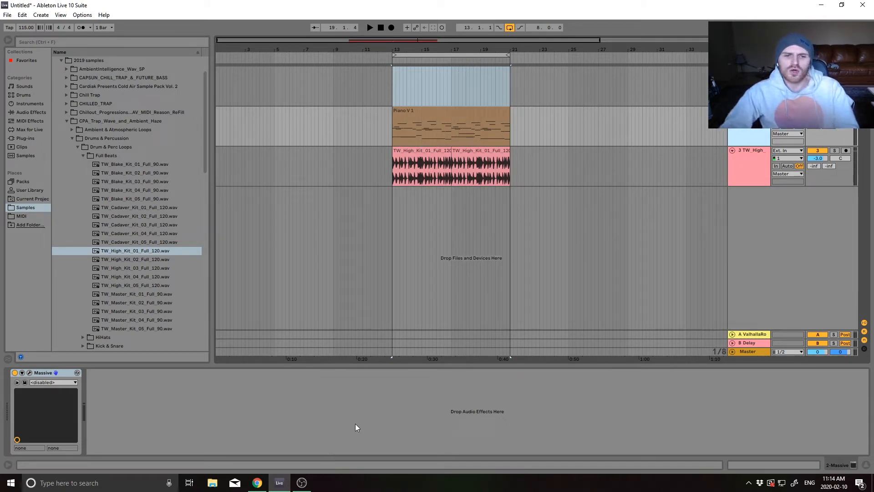
mouse_move(375, 358)
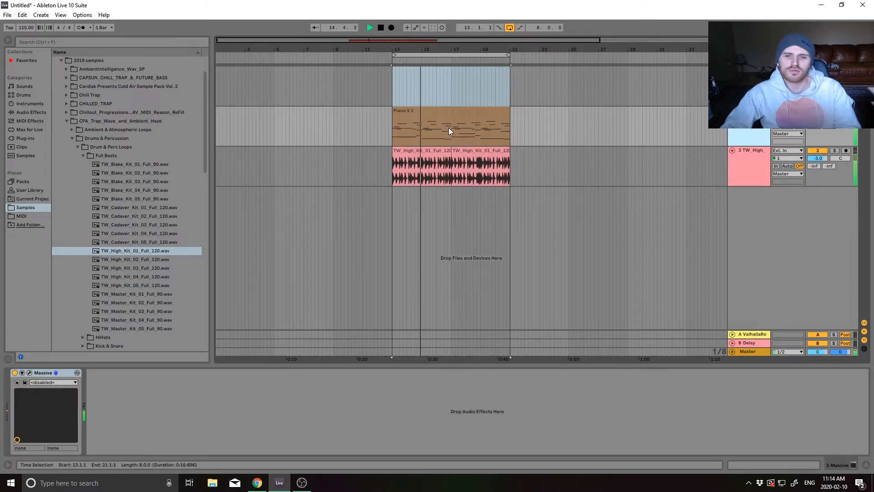
Stop the piano and drum arrangement playback
click(458, 113)
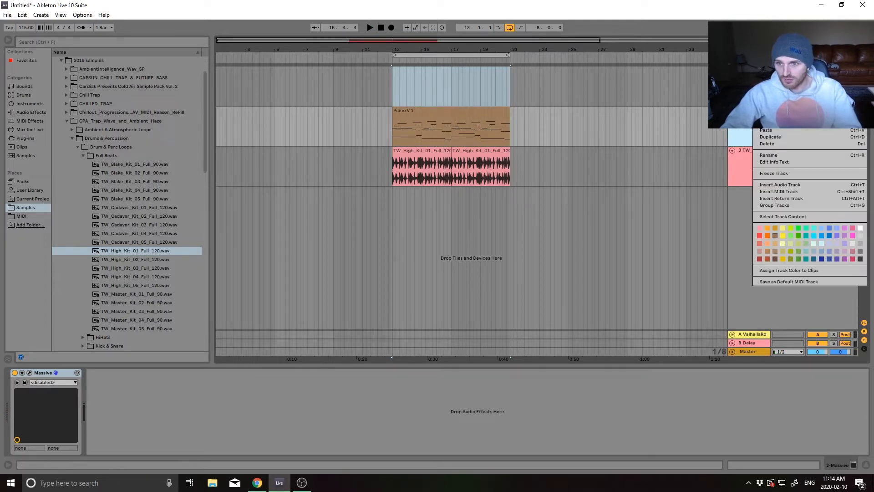
Freeze the Piano track from its context menu, rendering the melody clip as audio
click(774, 173)
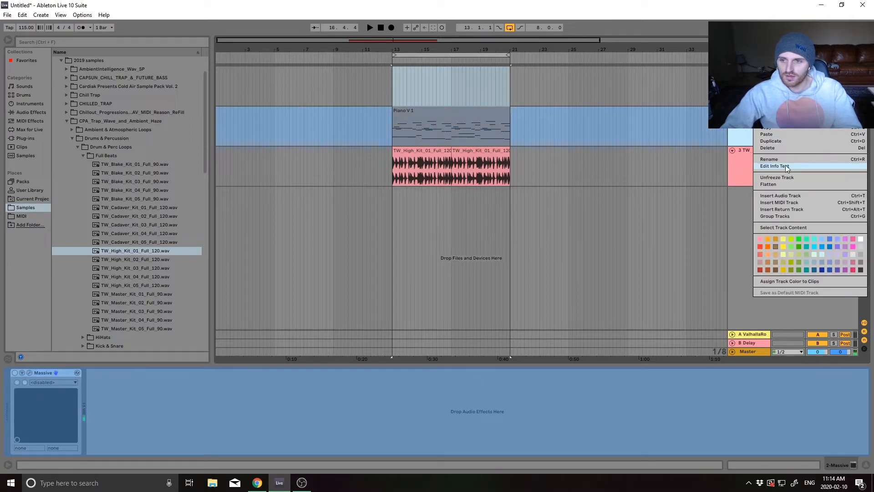
click(777, 177)
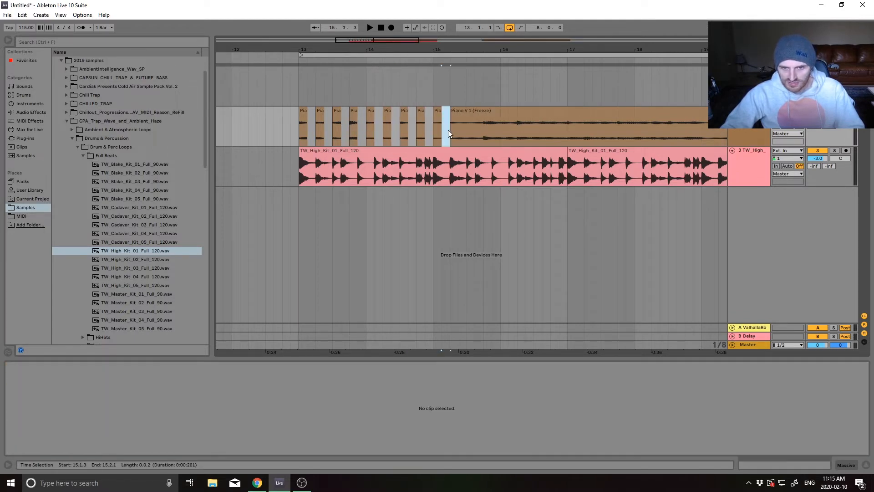
Split the frozen piano clip at bar 15 into eighth-note slices
click(474, 130)
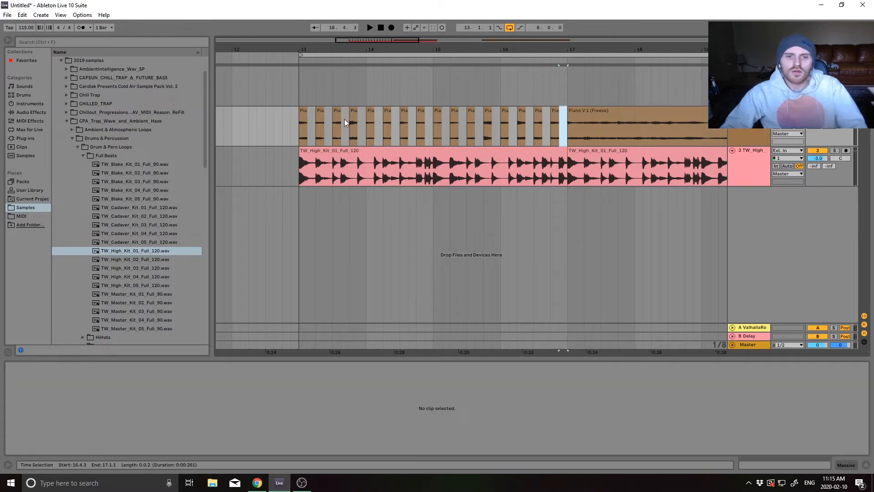
click(309, 123)
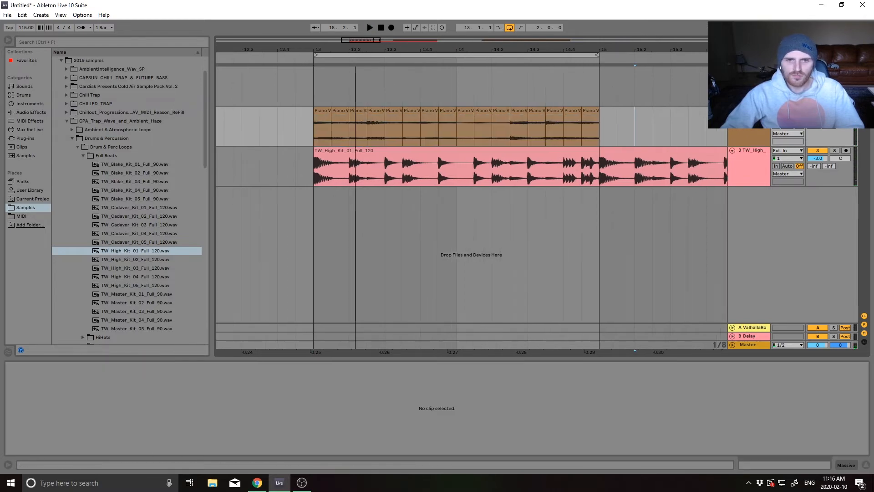
Select individual piano slices to view their sample details in Clip View
click(315, 112)
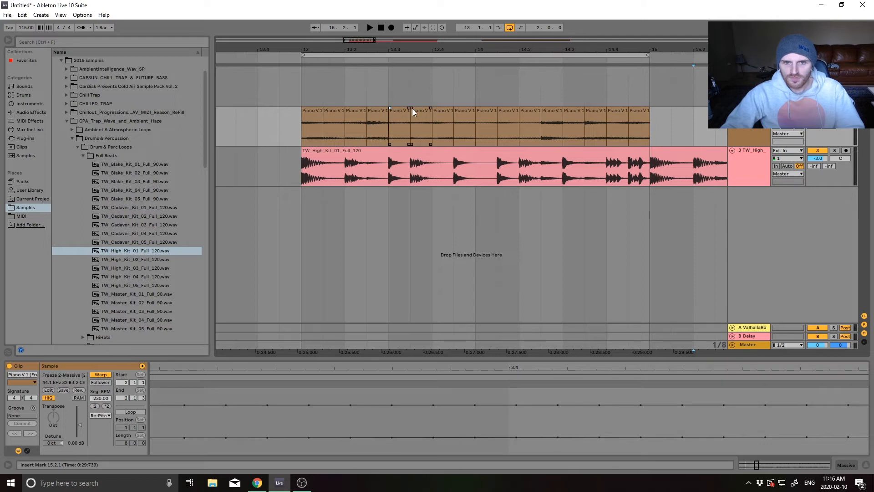
click(629, 110)
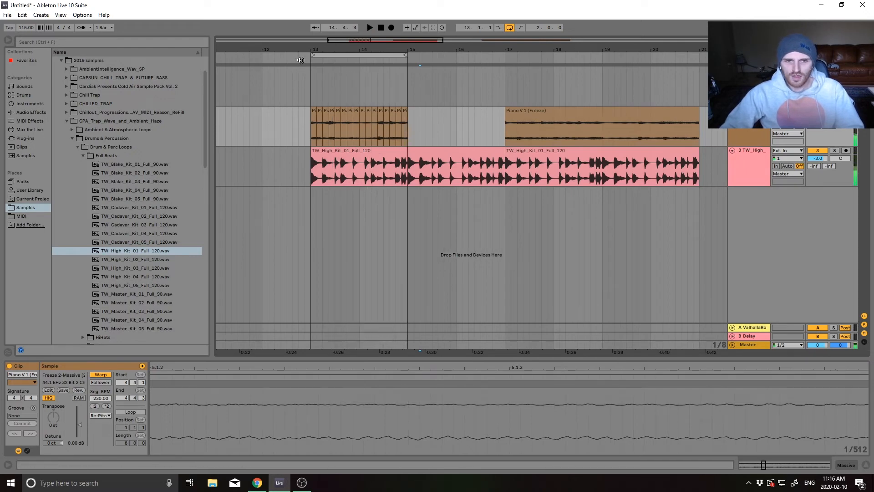
click(371, 27)
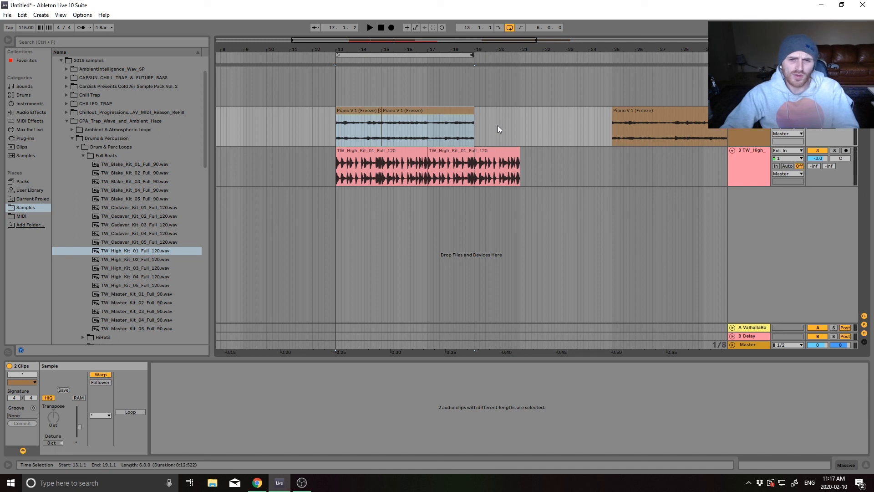
mouse_move(466, 103)
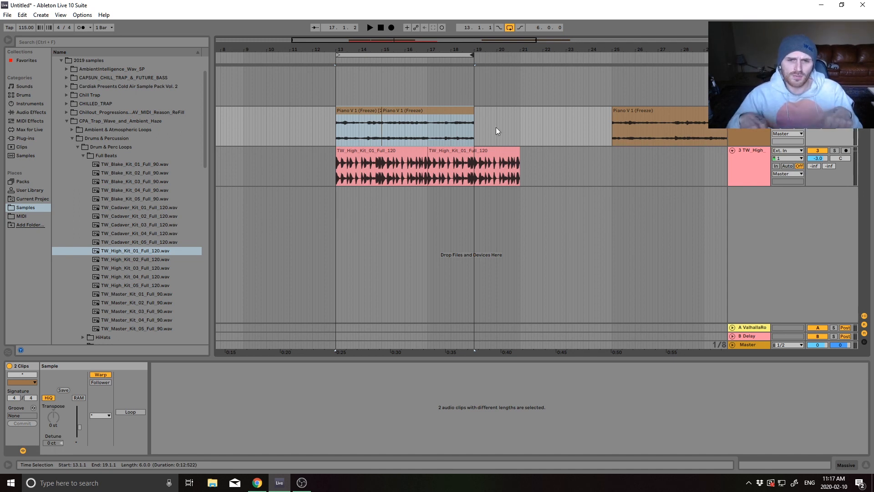
mouse_move(490, 129)
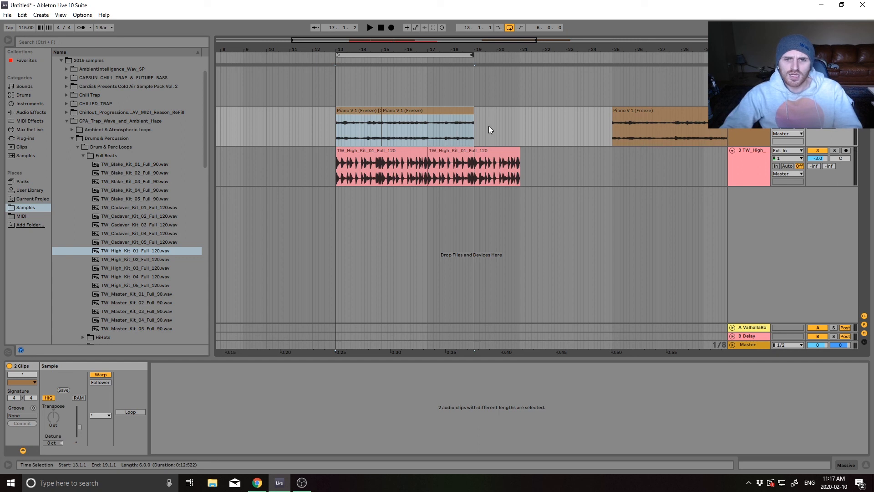